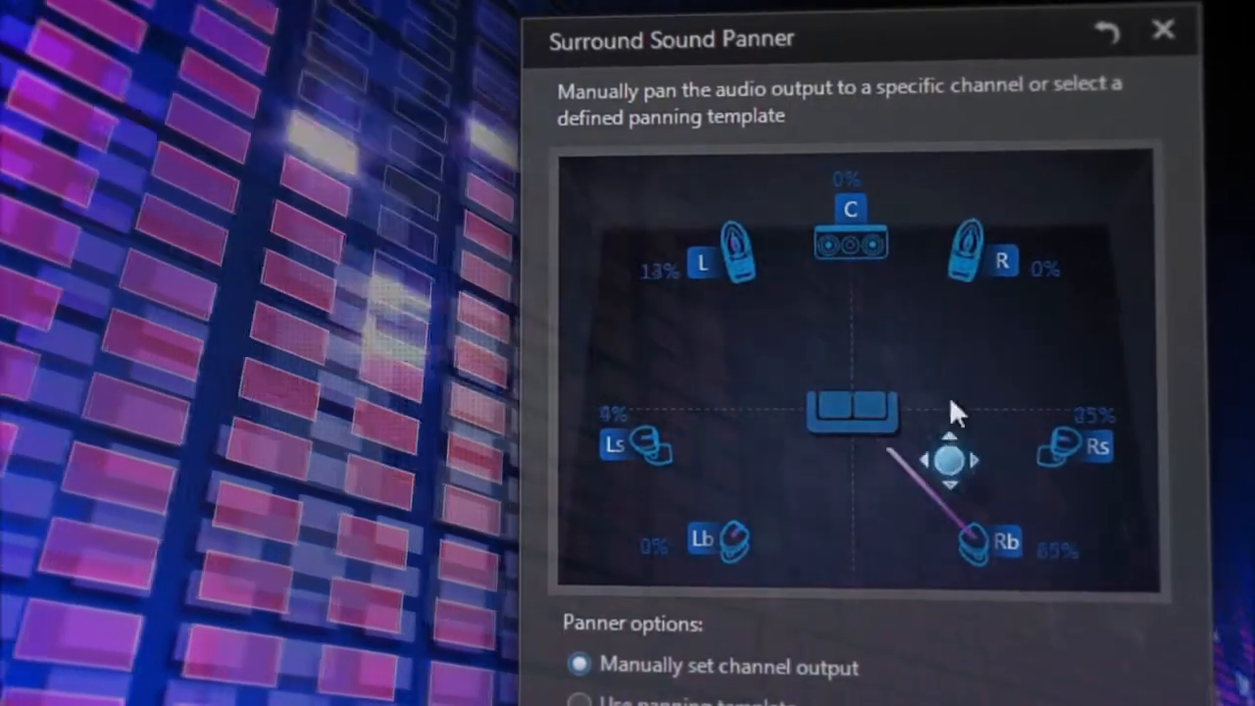
- Preview panning toward the front centre-right, then return to an empty Edit project
left_click_drag(948, 461, 892, 321)
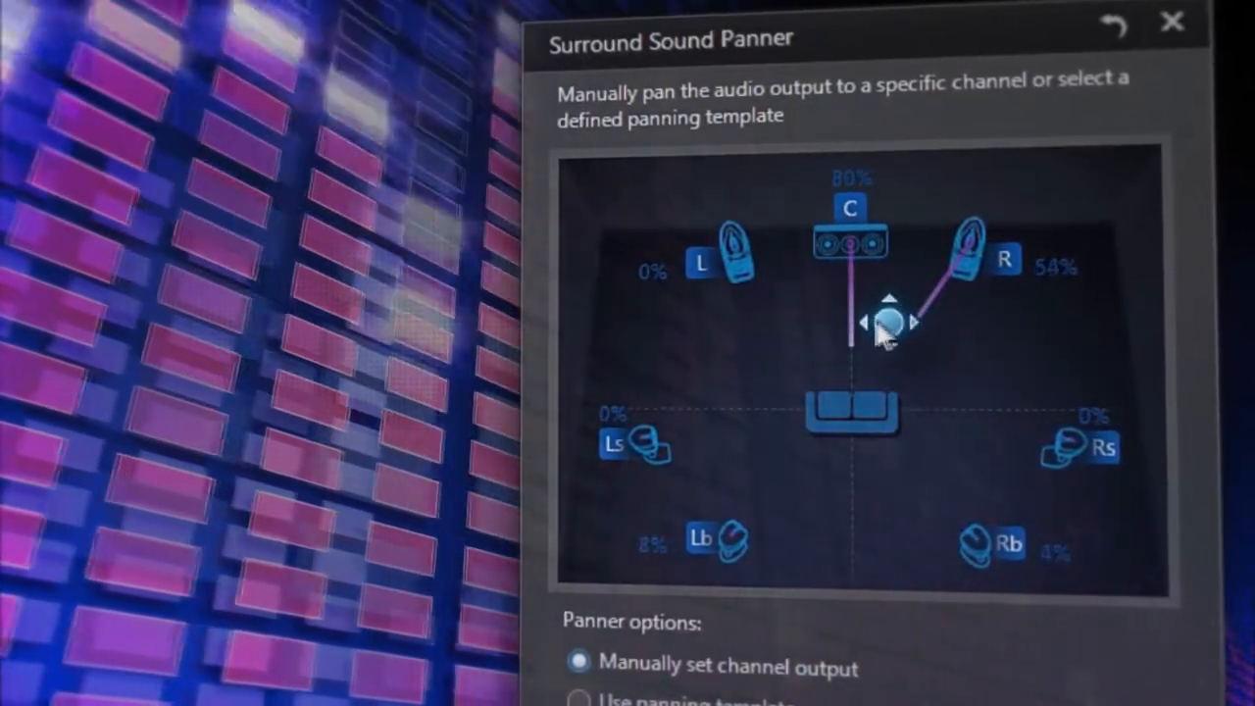
left_click(1172, 21)
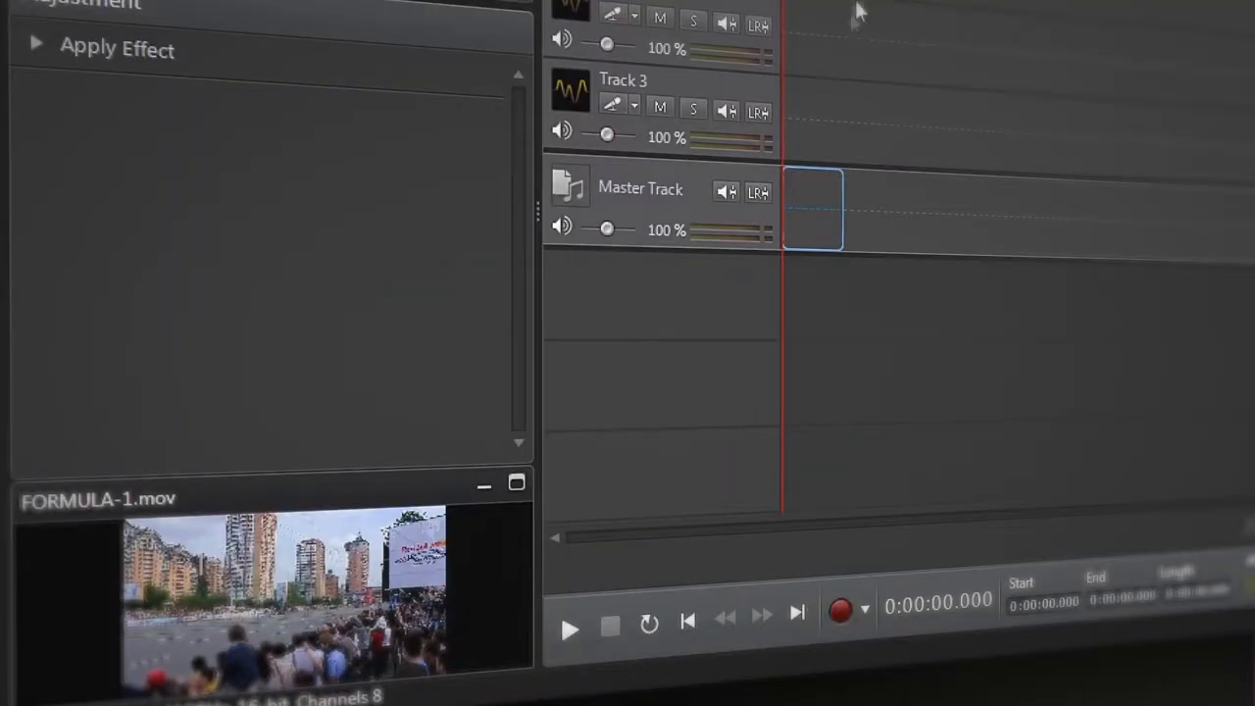
mouse_move(368, 86)
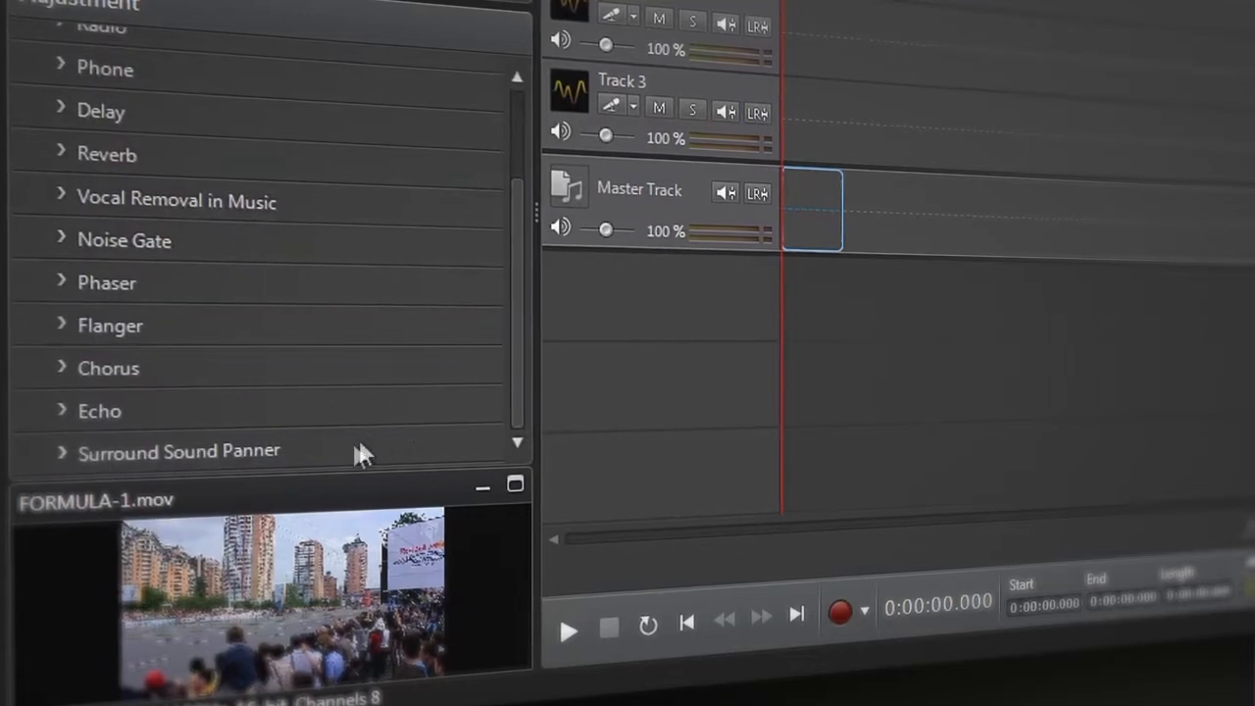
double_click(179, 450)
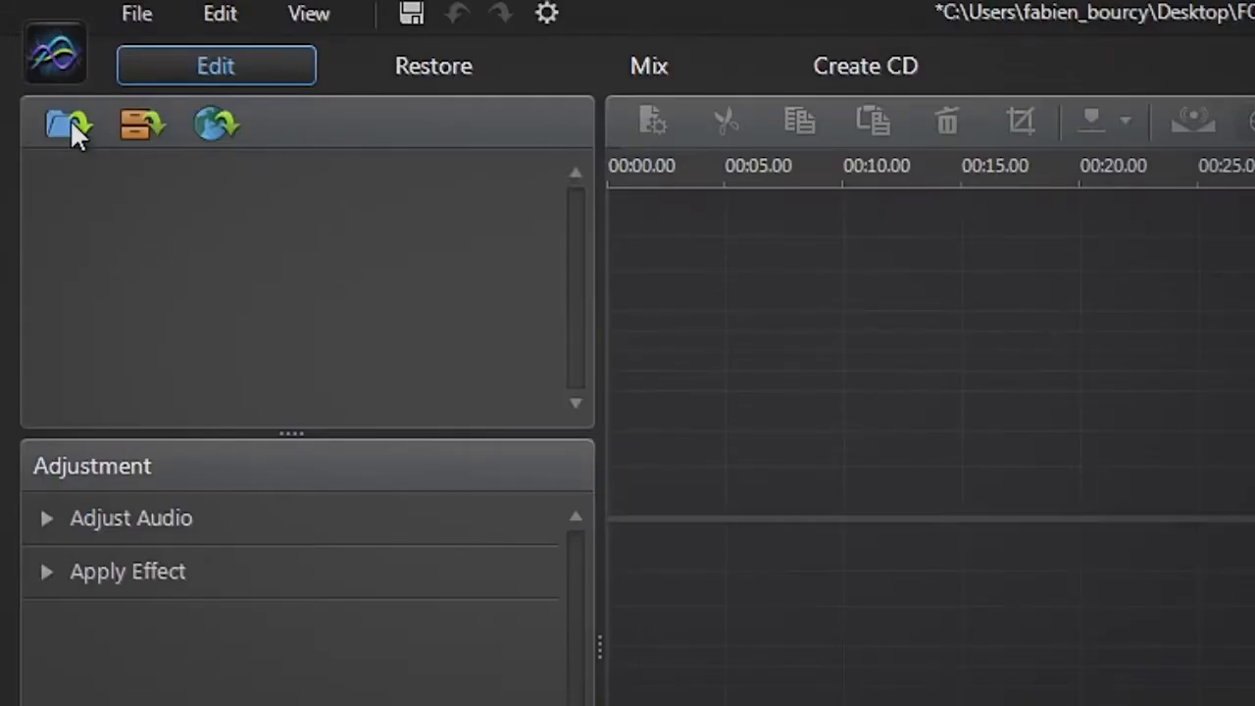
- Import FORMULA-1.mov into the media library by dragging it from the desktop
left_click(67, 123)
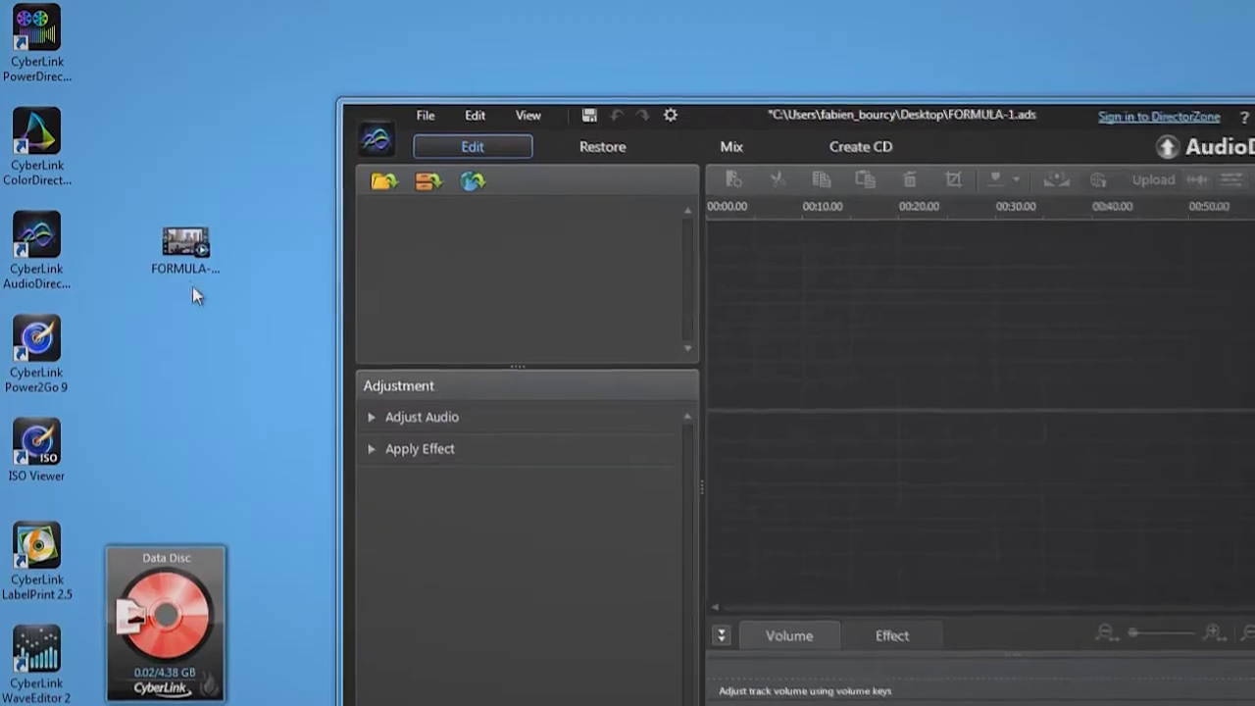
left_click_drag(184, 245, 558, 480)
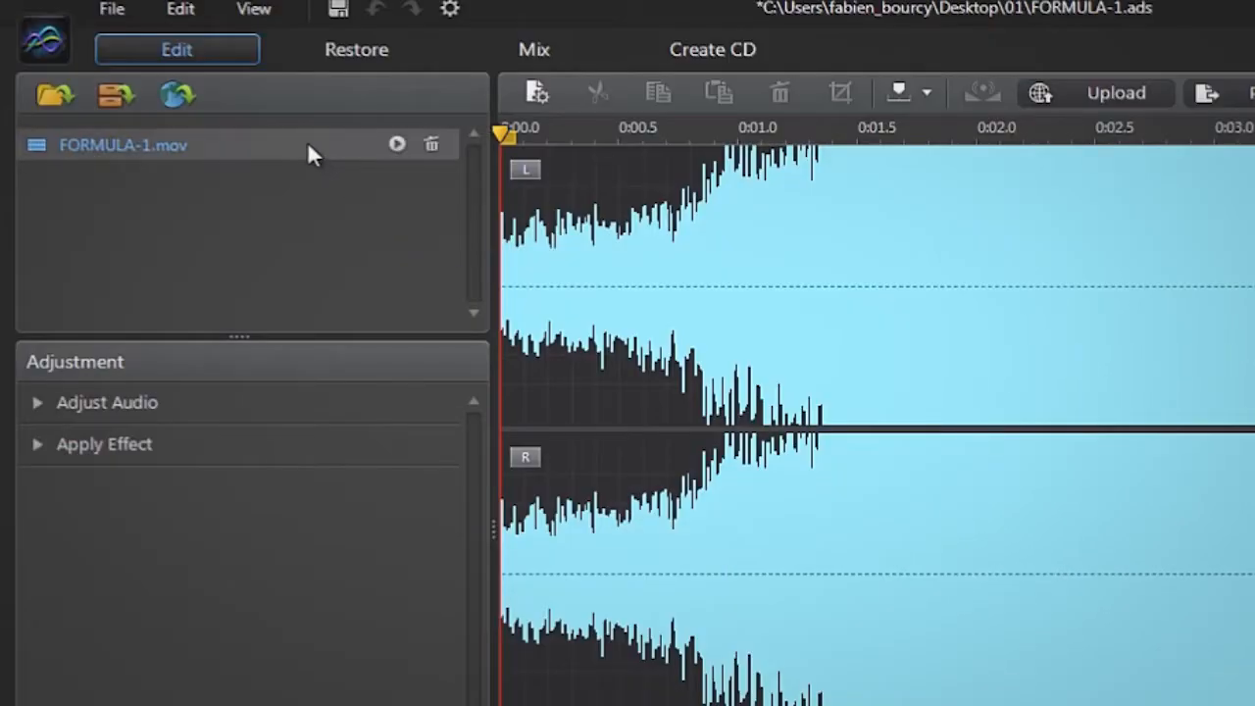
mouse_move(313, 147)
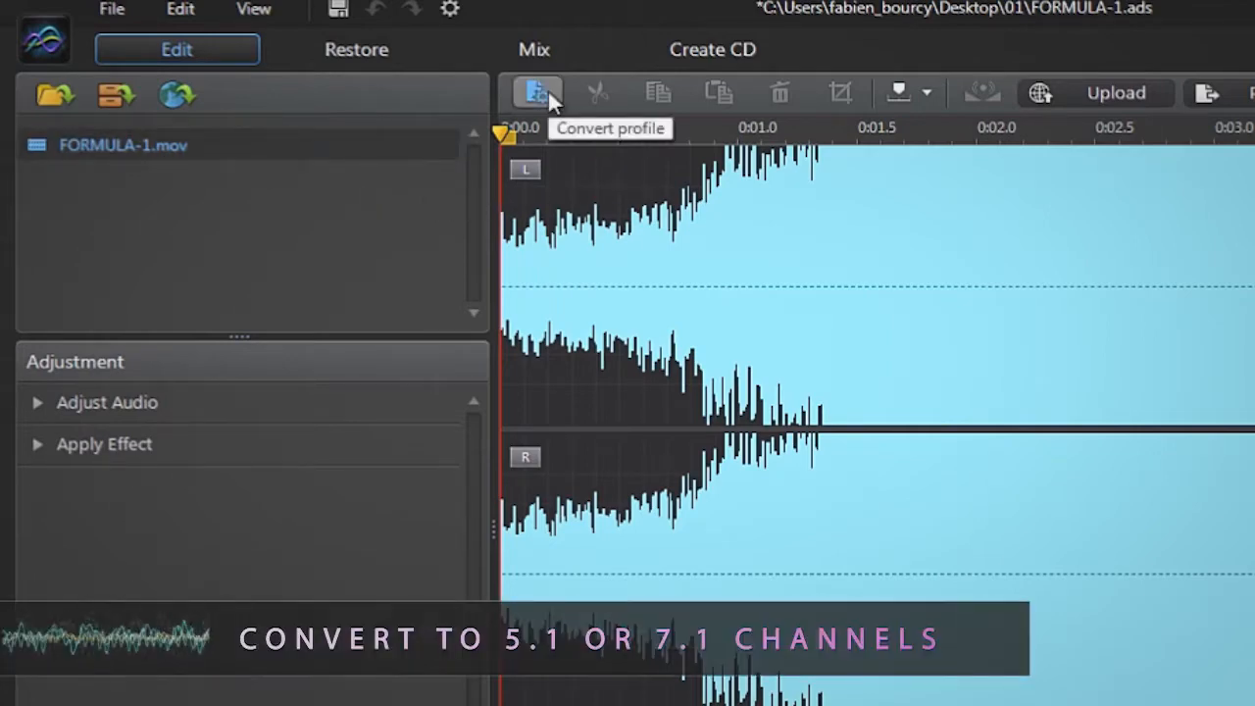
- Open the clip's profile settings to choose 7.1 channels
left_click(536, 92)
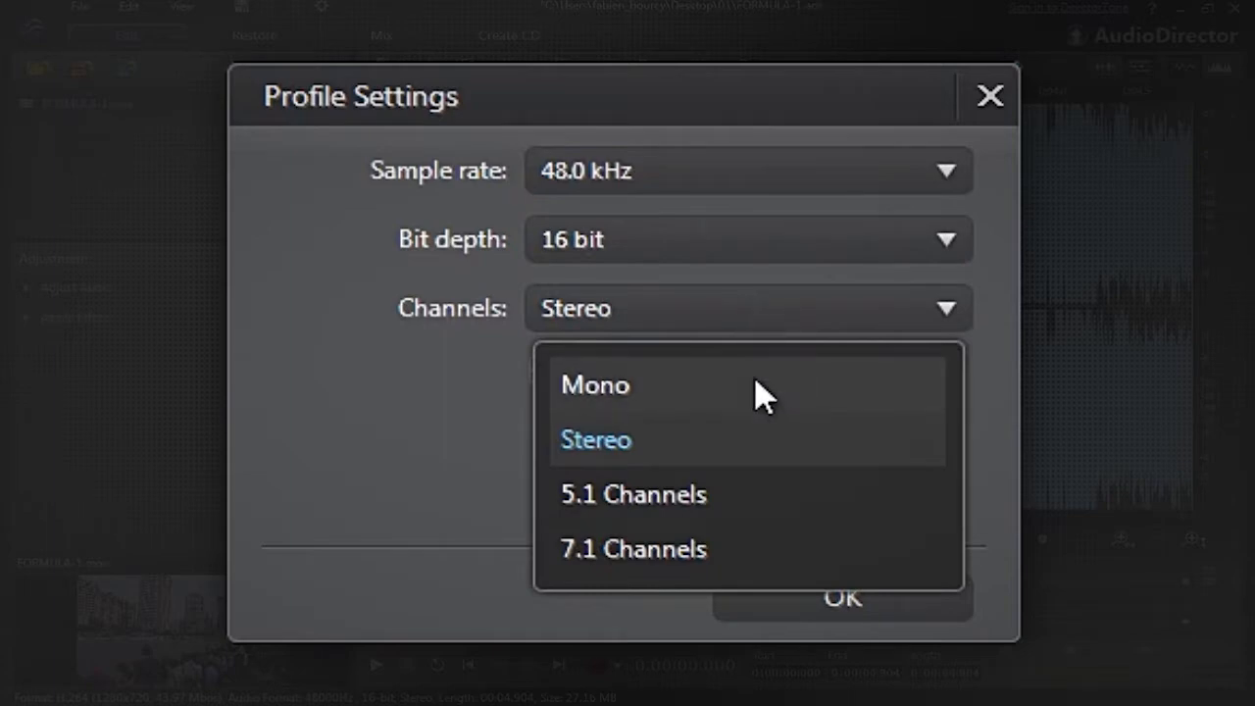
mouse_move(784, 465)
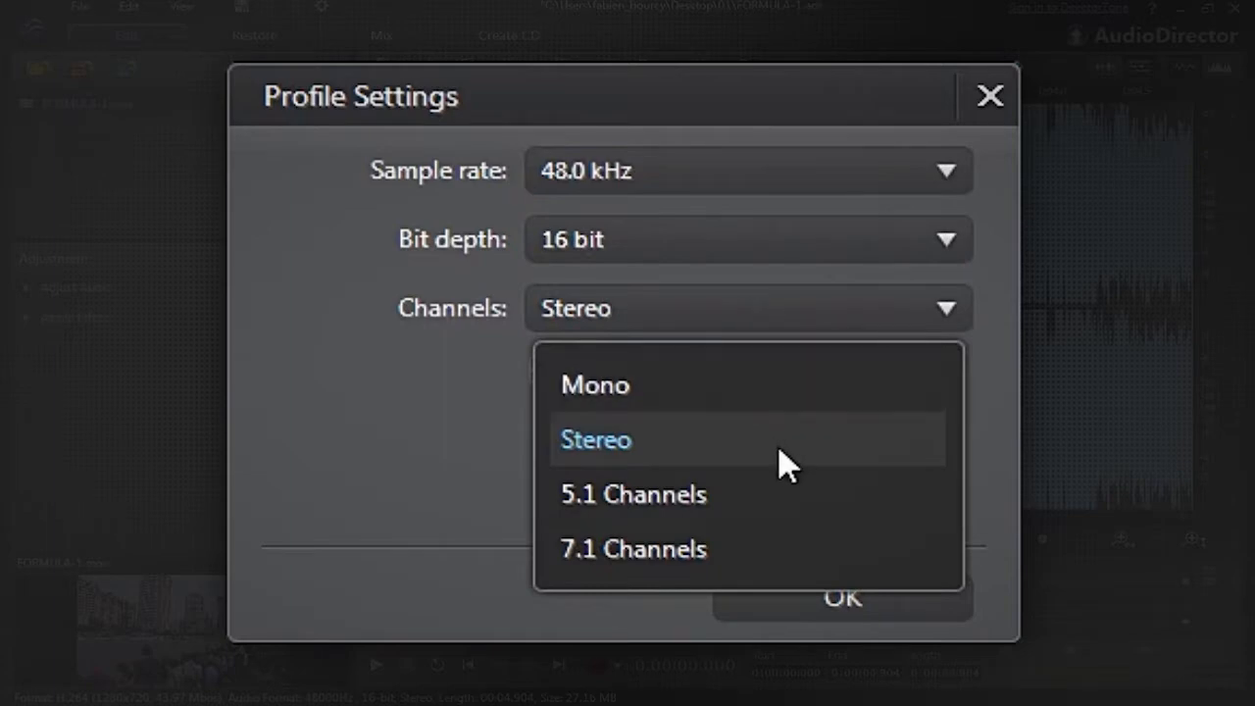
mouse_move(774, 568)
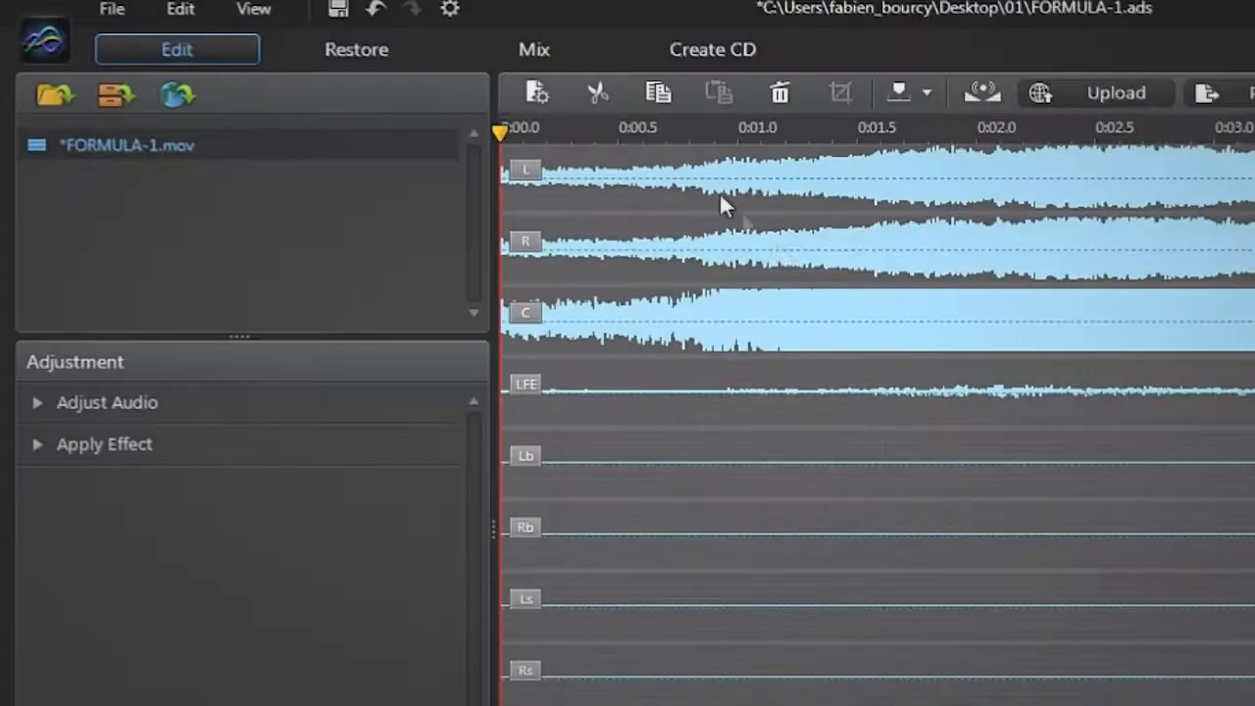
- Switch to the Mix room and open the Surround Sound Panner effect
left_click(535, 49)
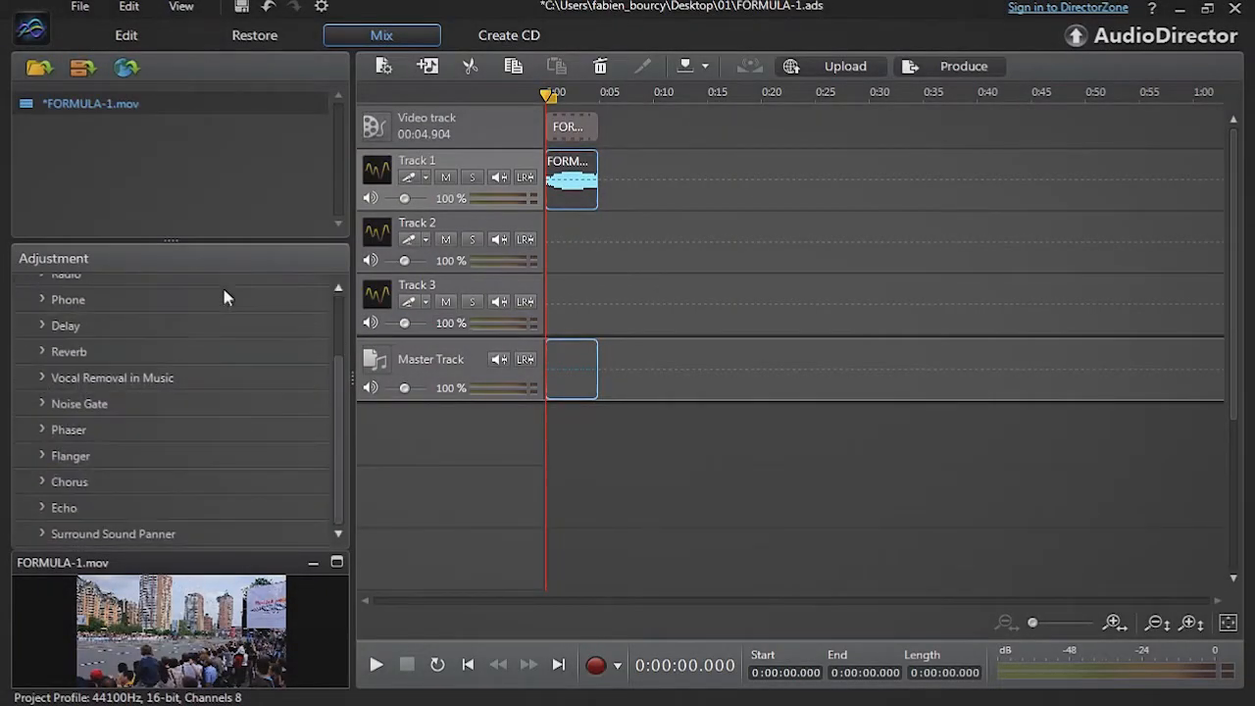
left_click(112, 533)
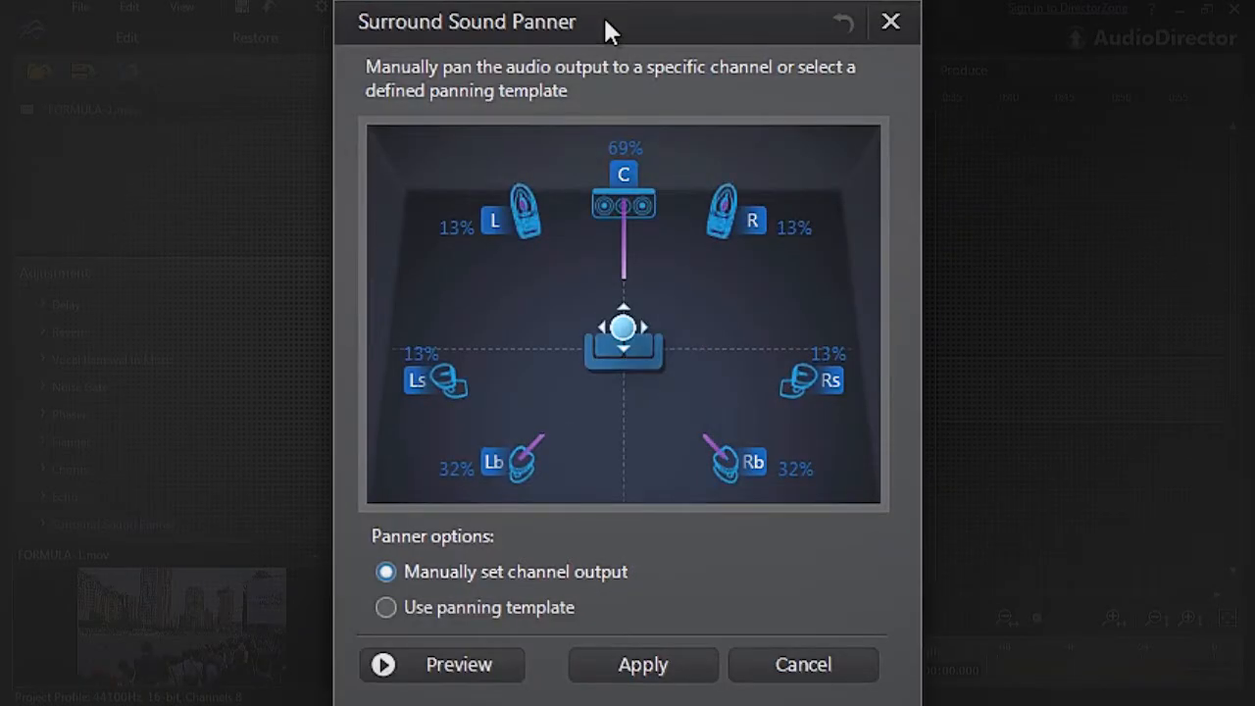
mouse_move(422, 238)
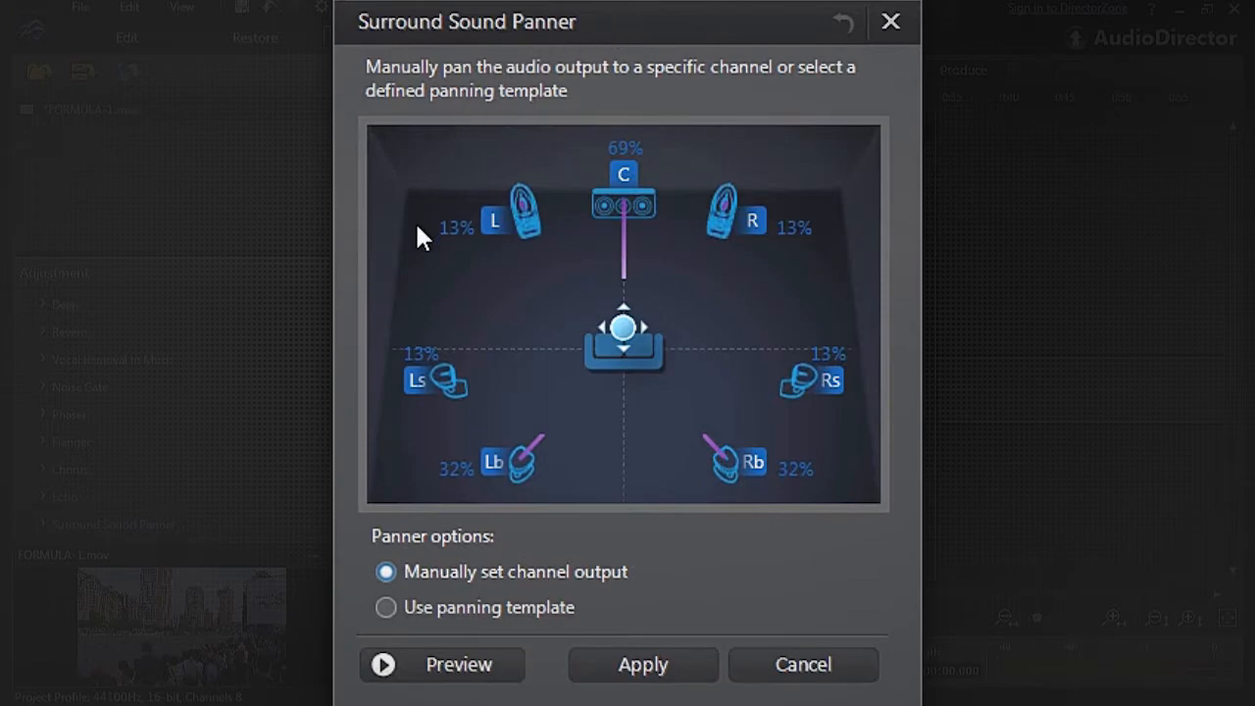
mouse_move(712, 119)
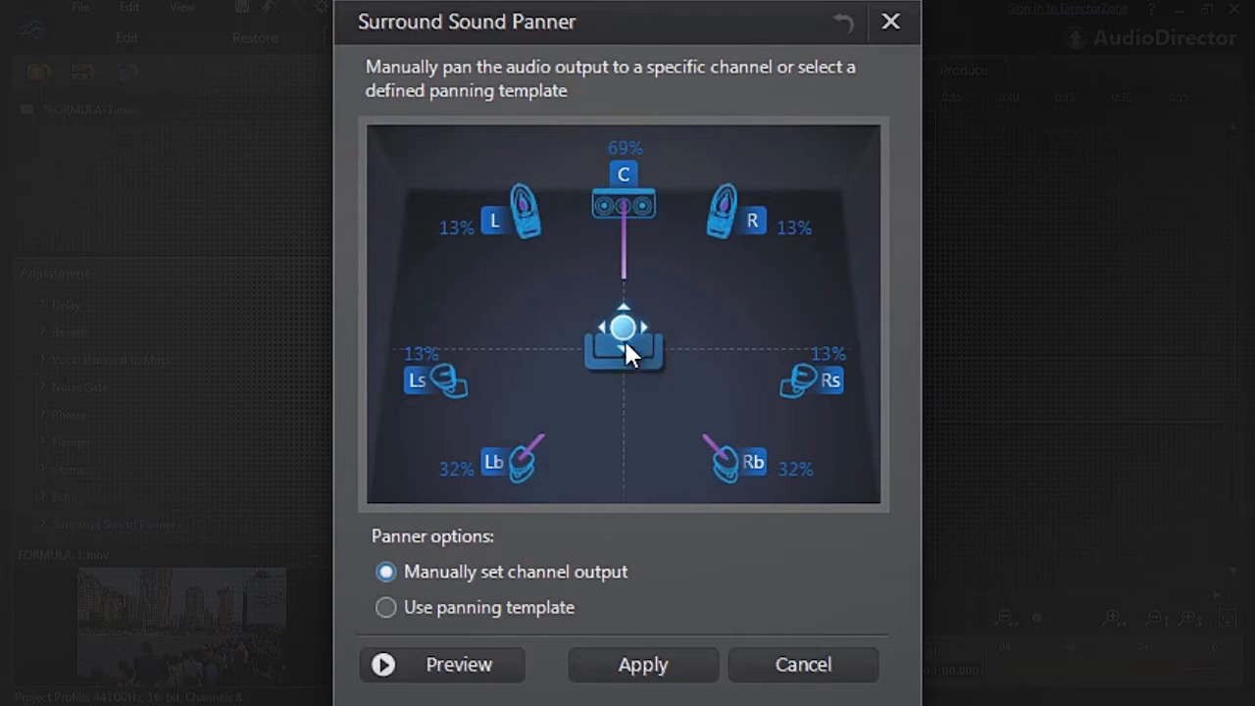
mouse_move(625, 333)
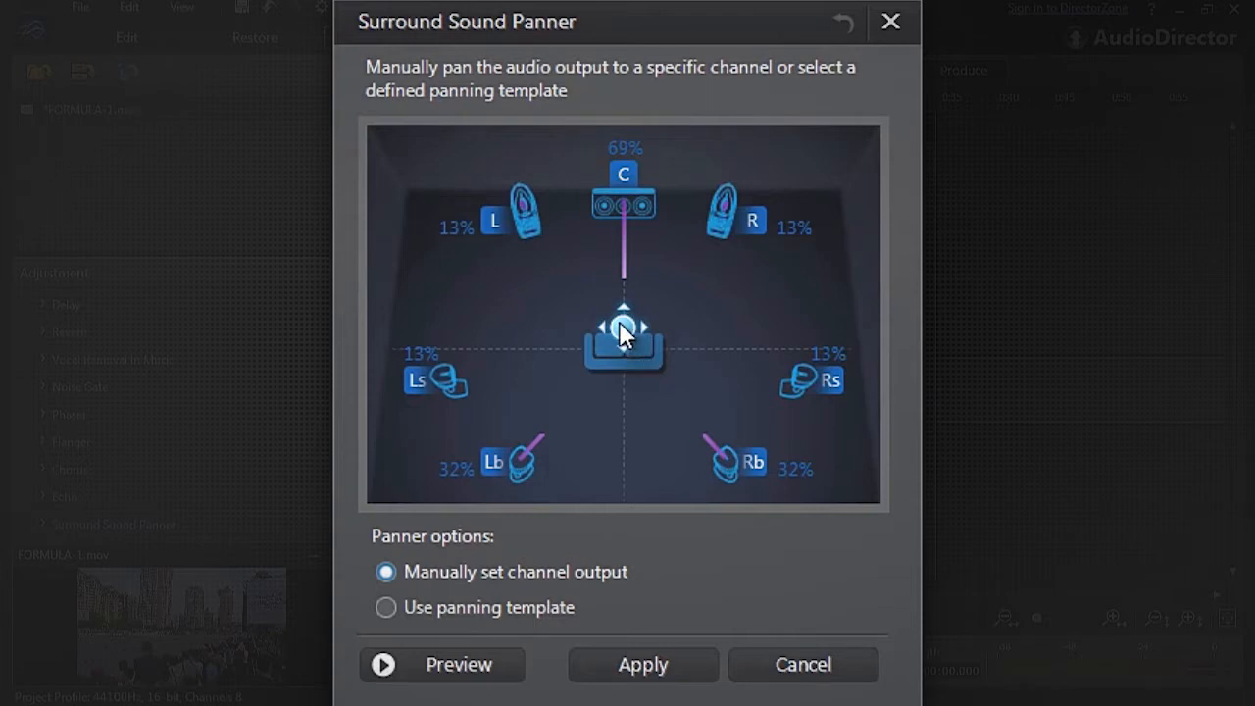
- Move the sound source to centre C, then rear right Rb, then near front right R
left_click_drag(624, 331, 624, 319)
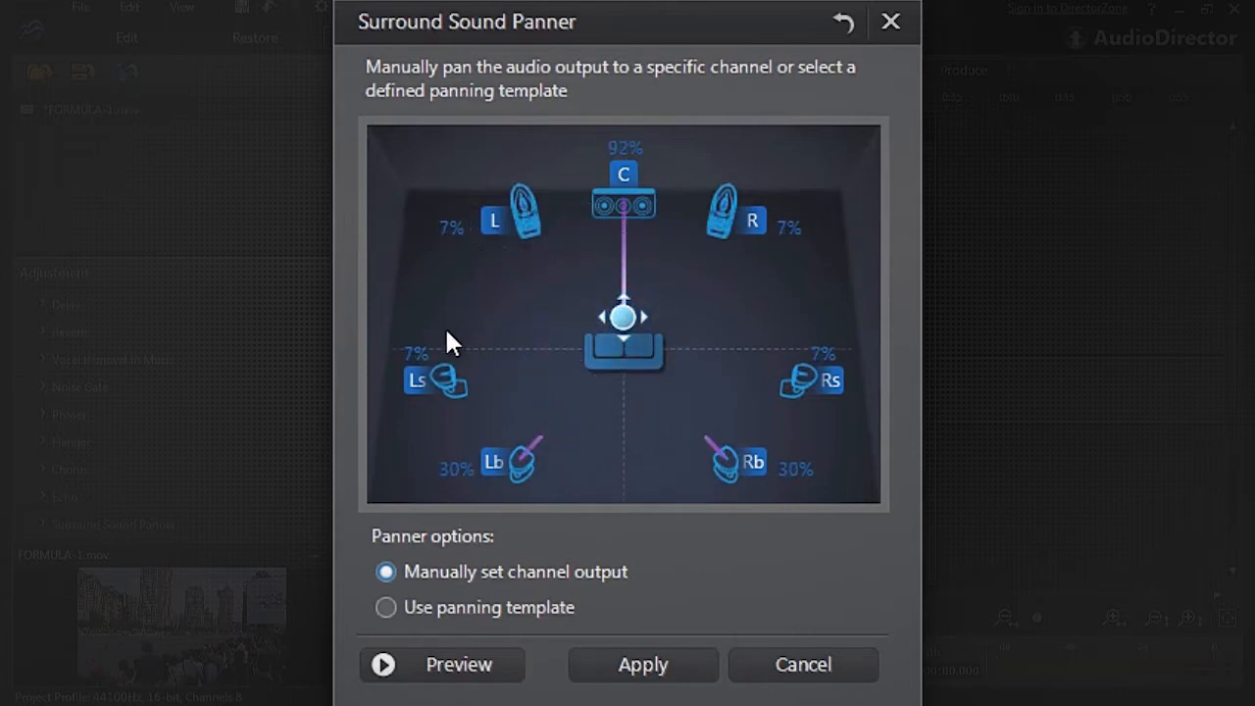
mouse_move(794, 465)
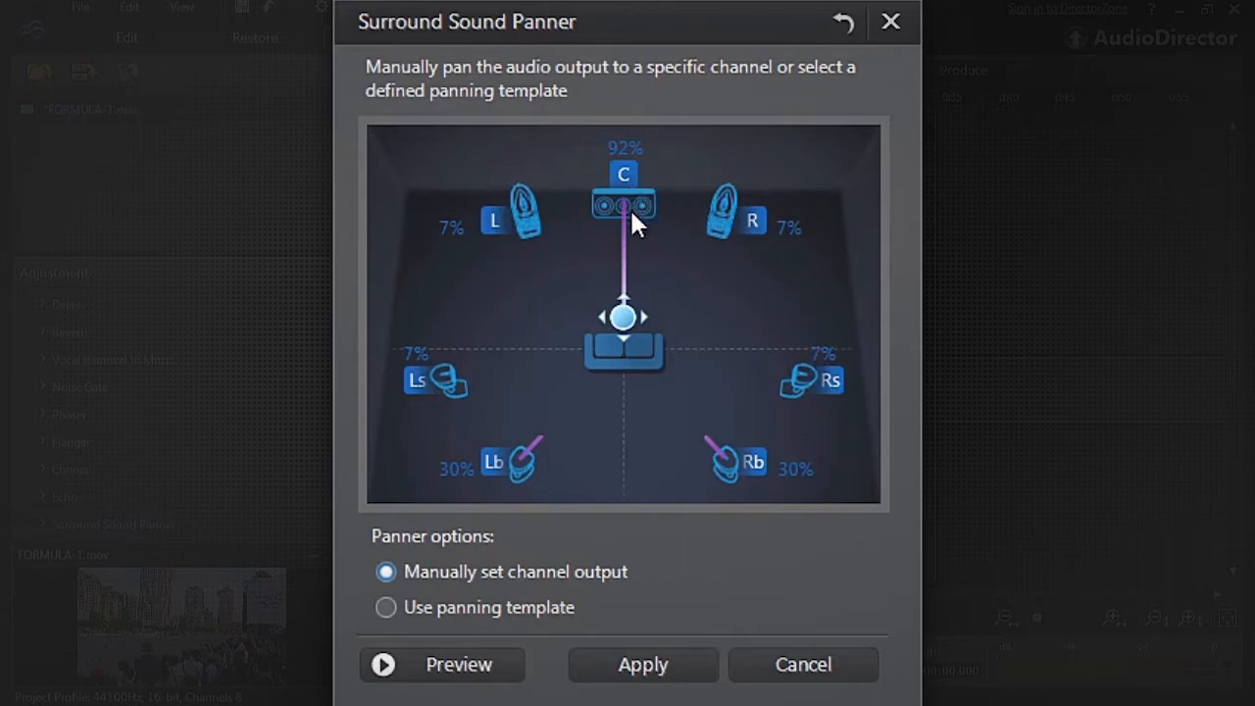
mouse_move(826, 469)
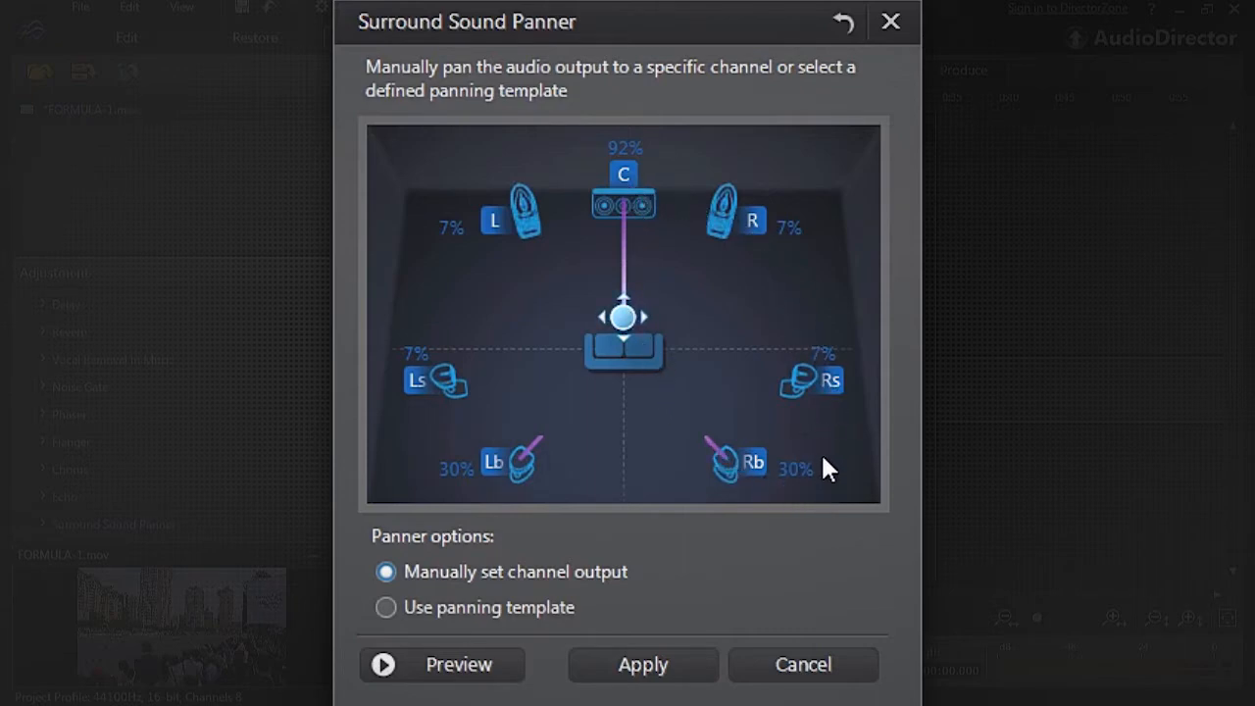
left_click_drag(623, 315, 623, 303)
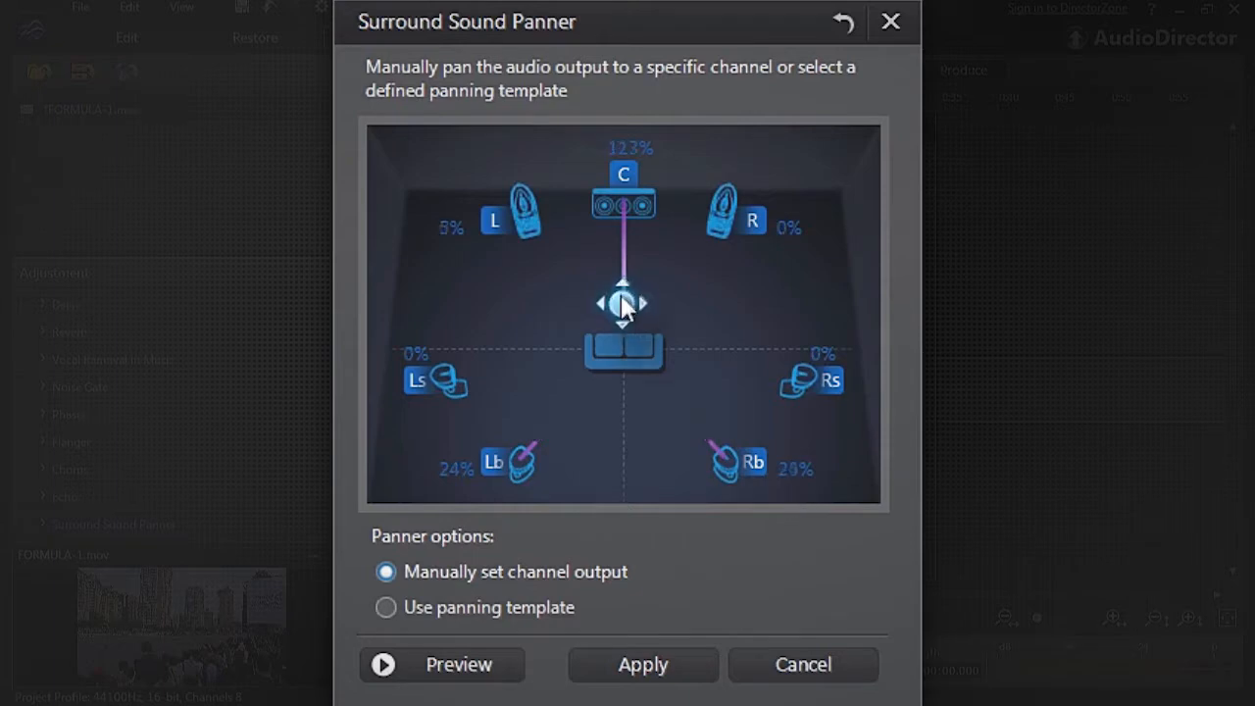
left_click_drag(624, 302, 624, 218)
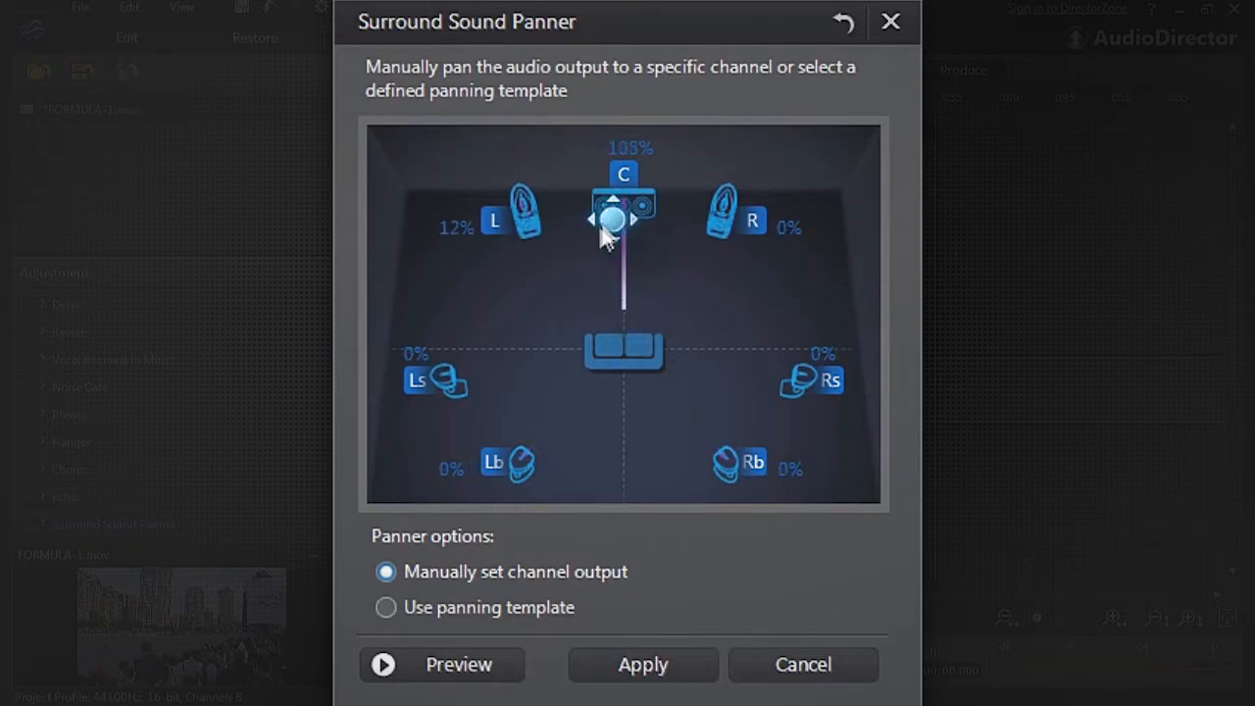
left_click_drag(613, 218, 520, 417)
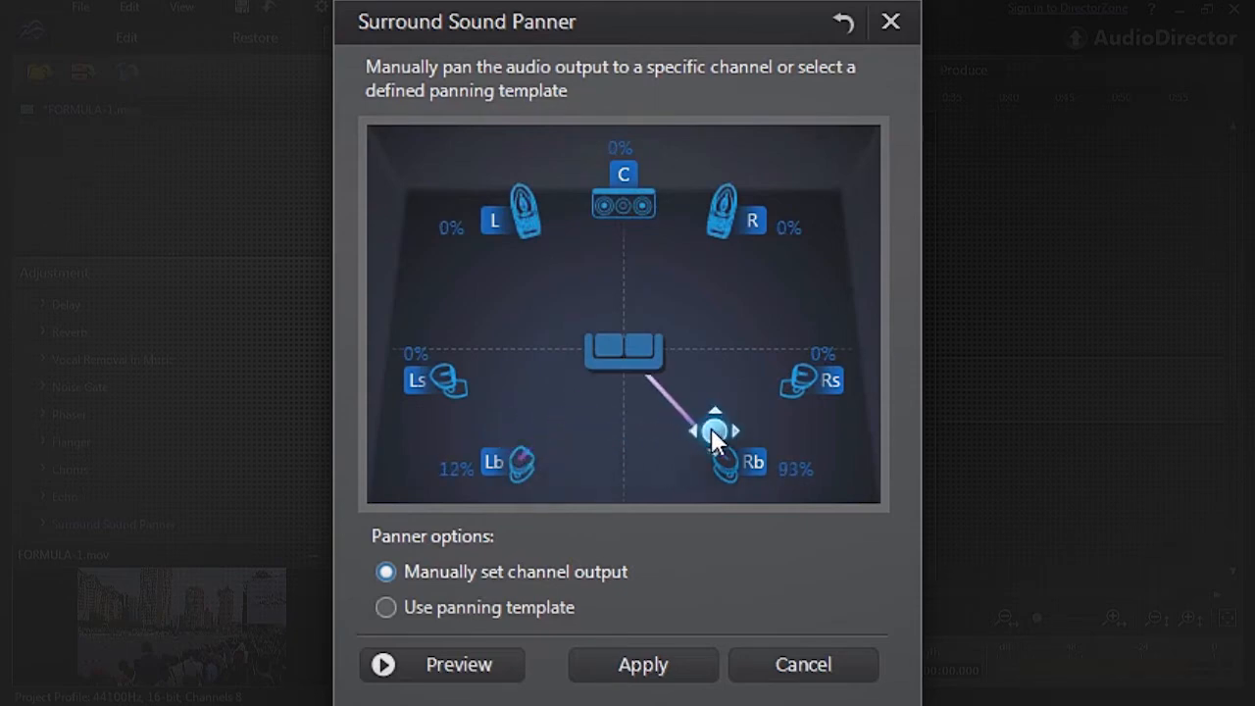
left_click_drag(716, 431, 703, 240)
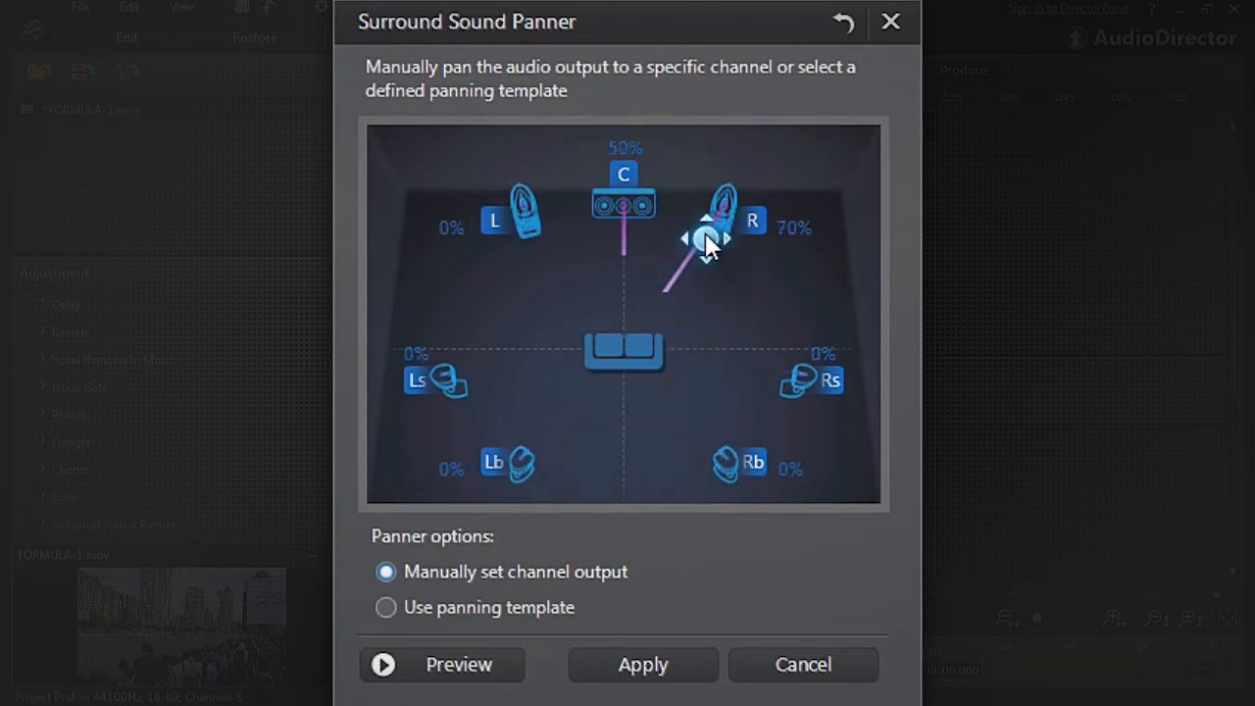
left_click_drag(706, 246, 704, 238)
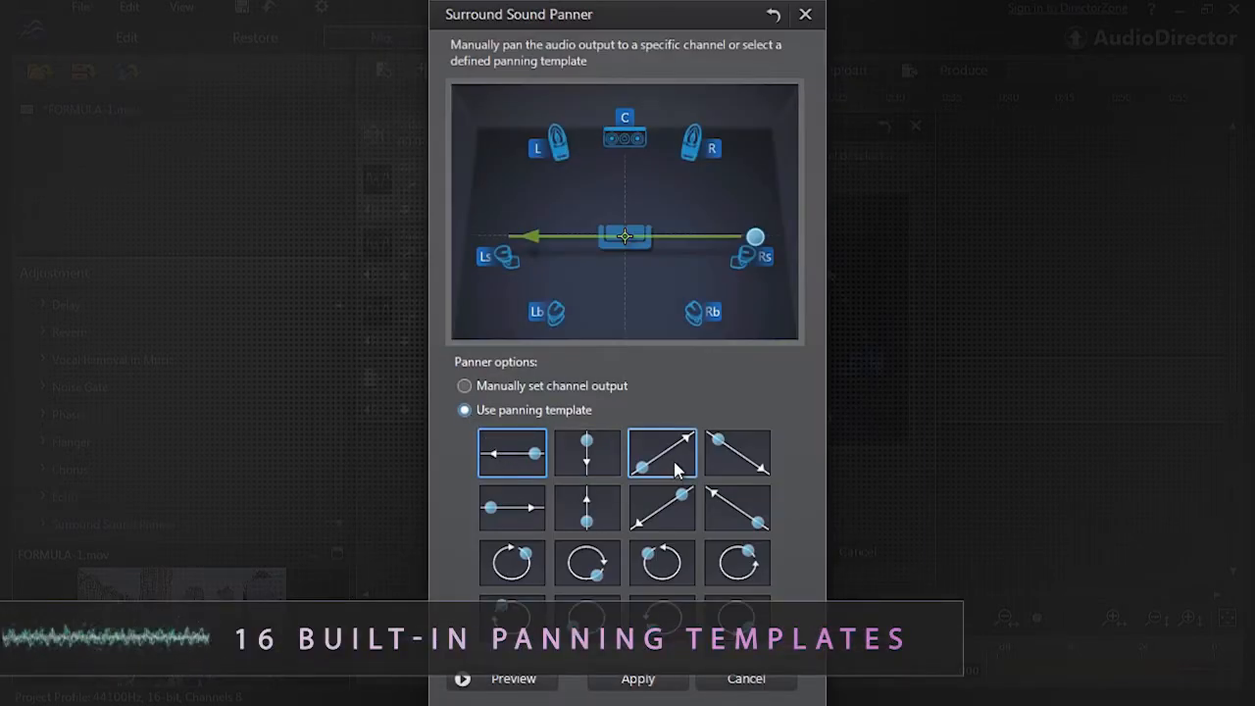
- Apply a diagonal sweep panning template to the surround panner
left_click(586, 506)
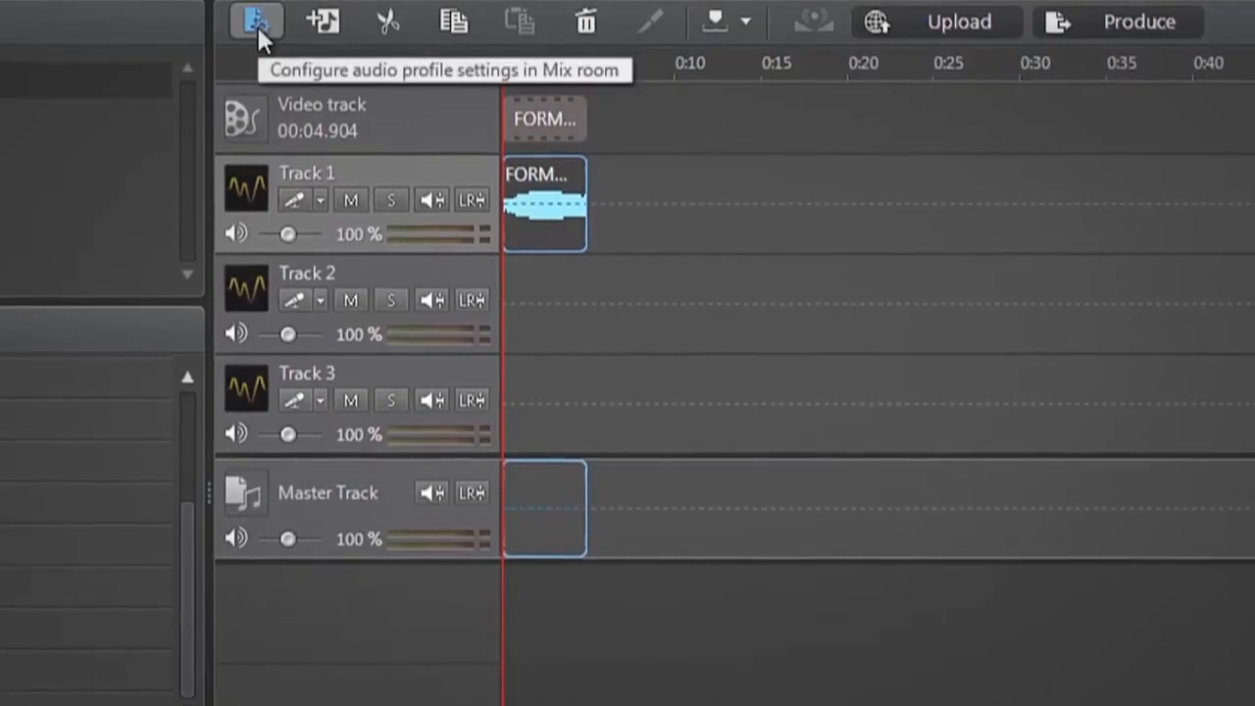
- Set the project audio profile's Channels to Stereo
left_click(254, 22)
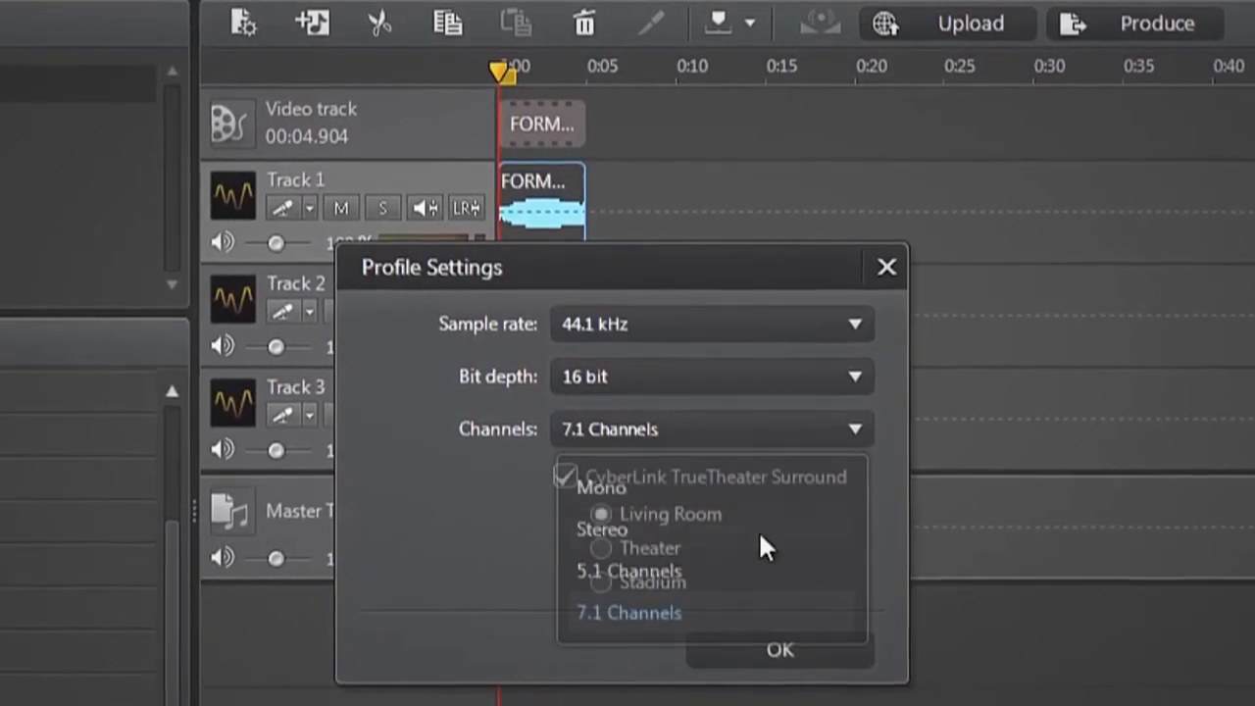
left_click(779, 650)
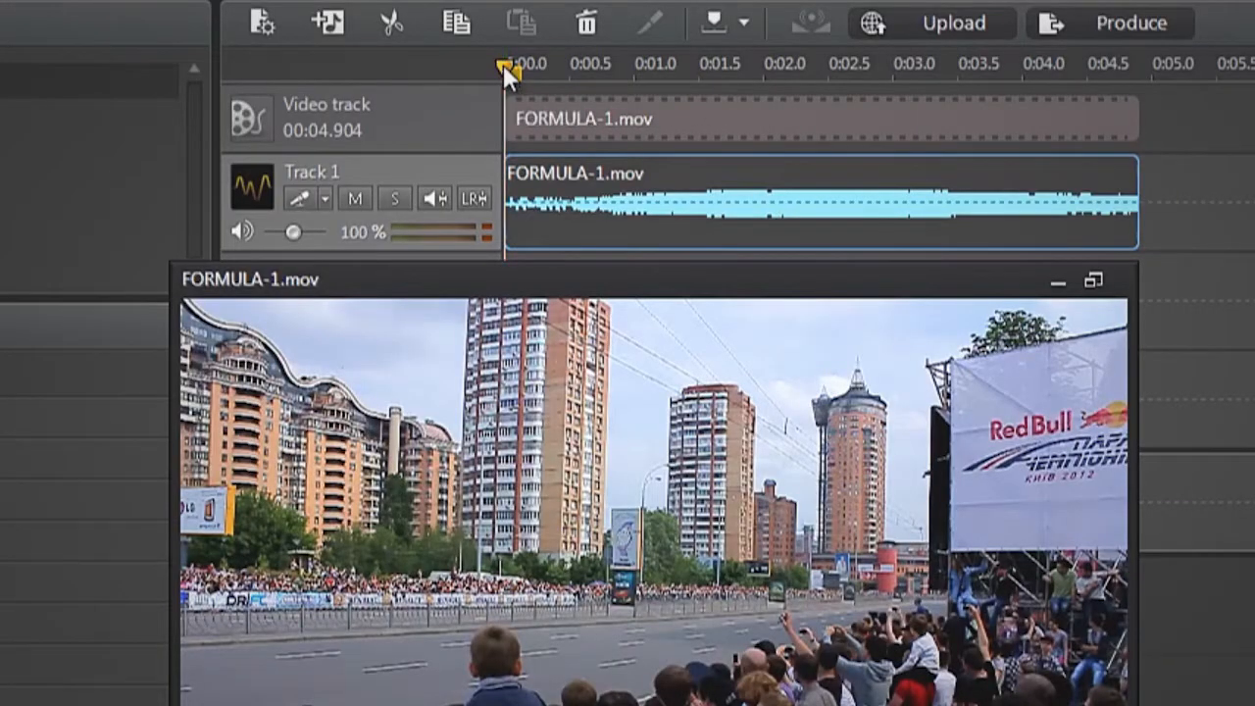
- Split the FORMULA-1.mov clip at about 0:02.5
left_click_drag(510, 69, 588, 68)
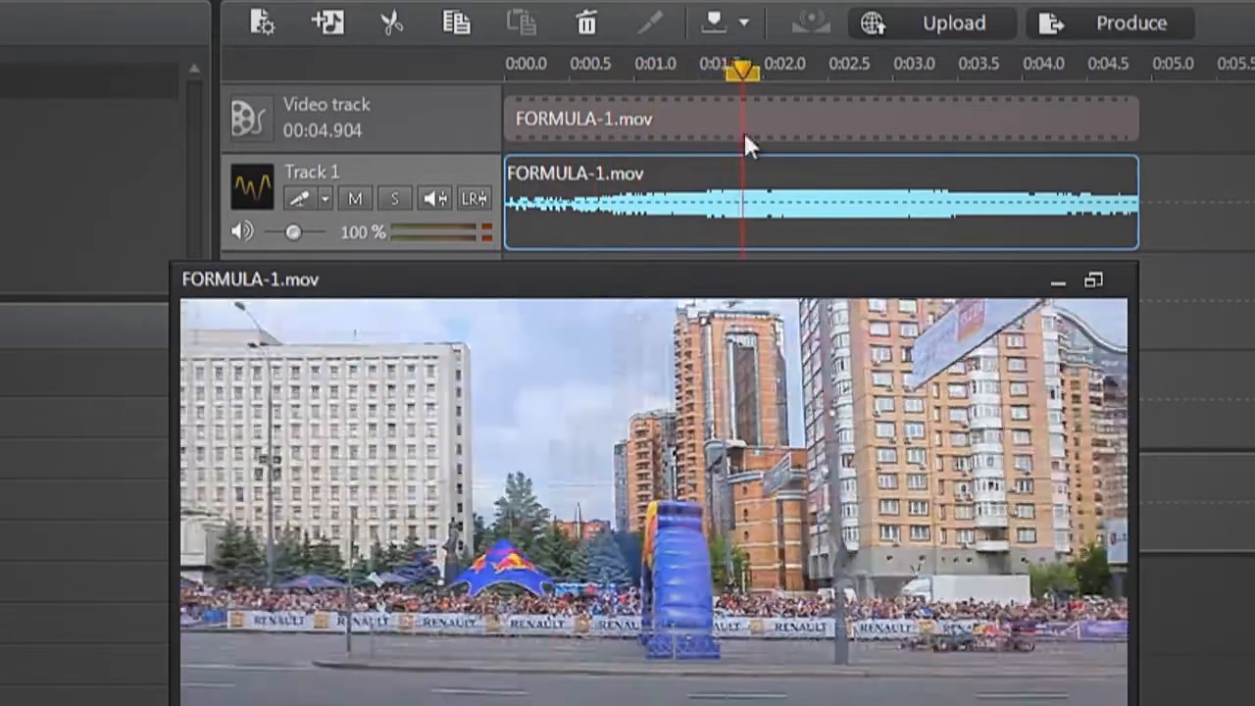
left_click_drag(745, 71, 837, 70)
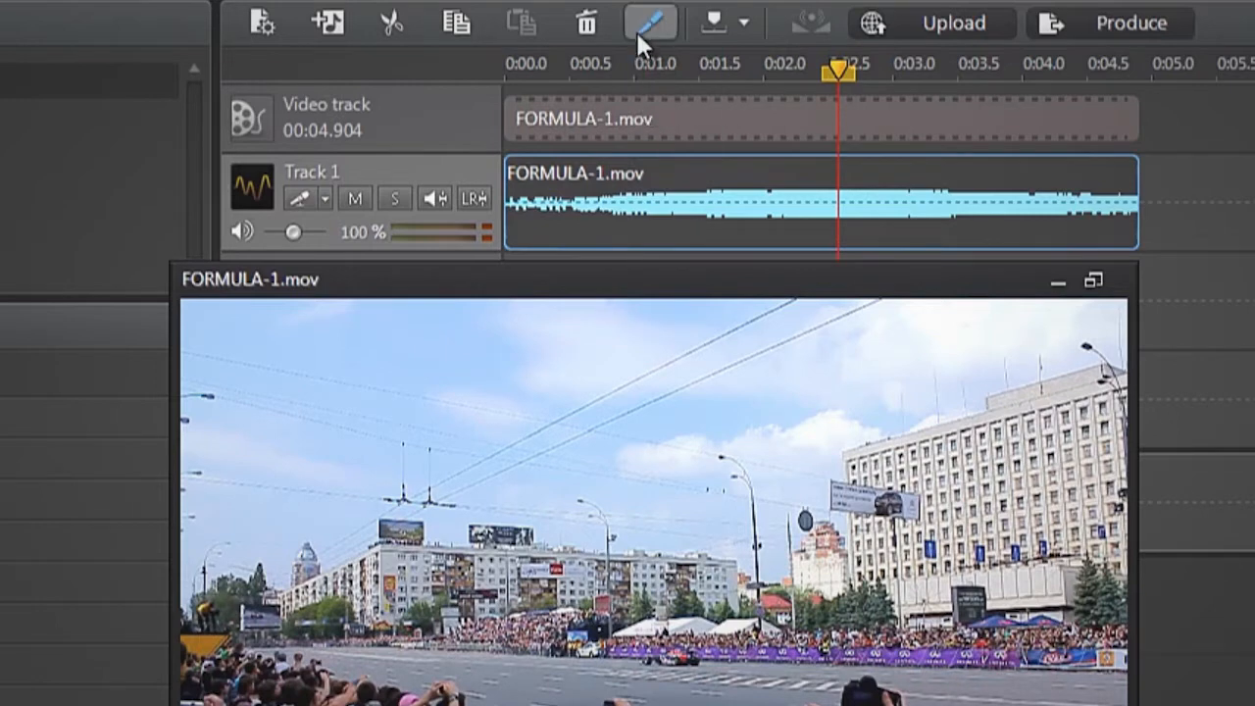
left_click(651, 22)
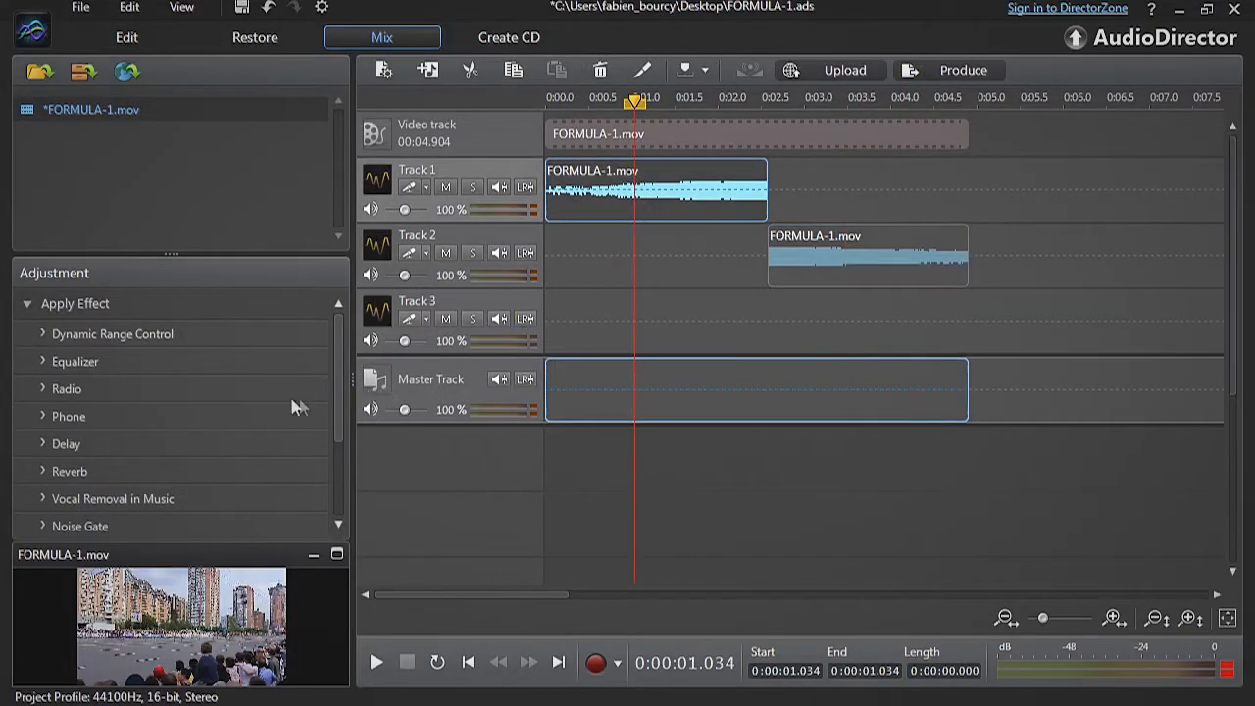
- Pan the Track 1 clip right (L 38%, R 64%), preview it, and apply
scroll("down", 3)
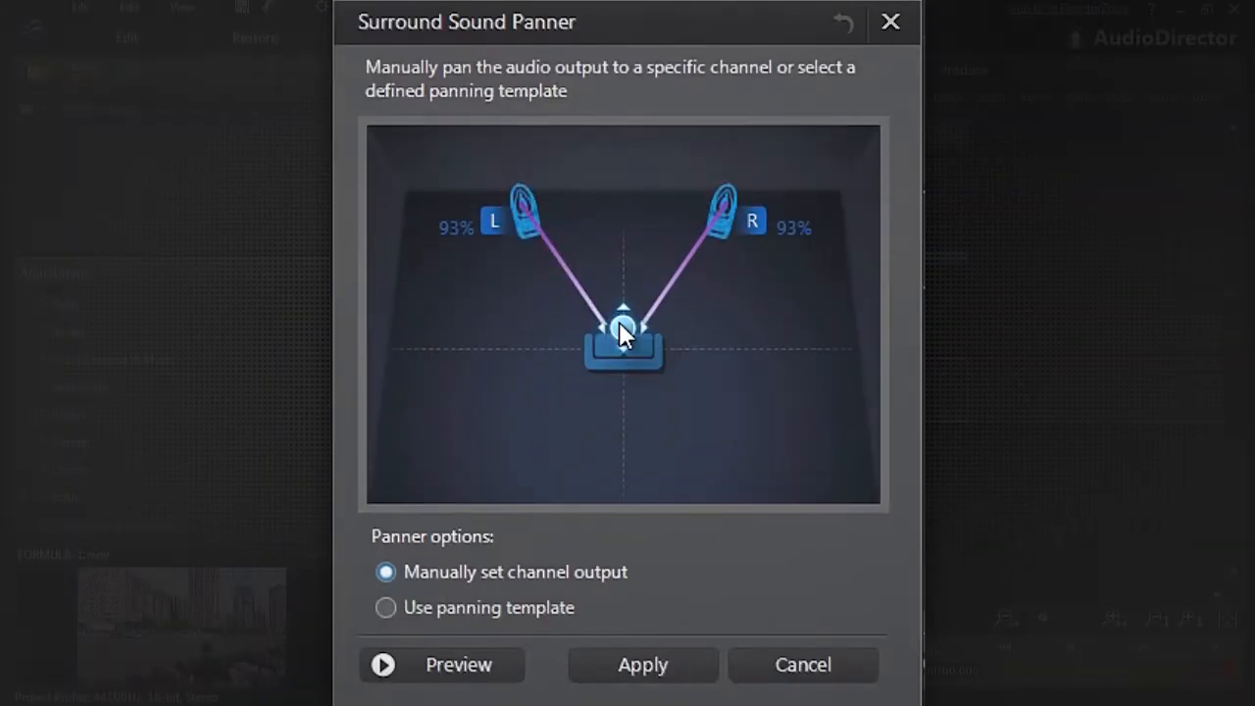
left_click_drag(622, 328, 725, 201)
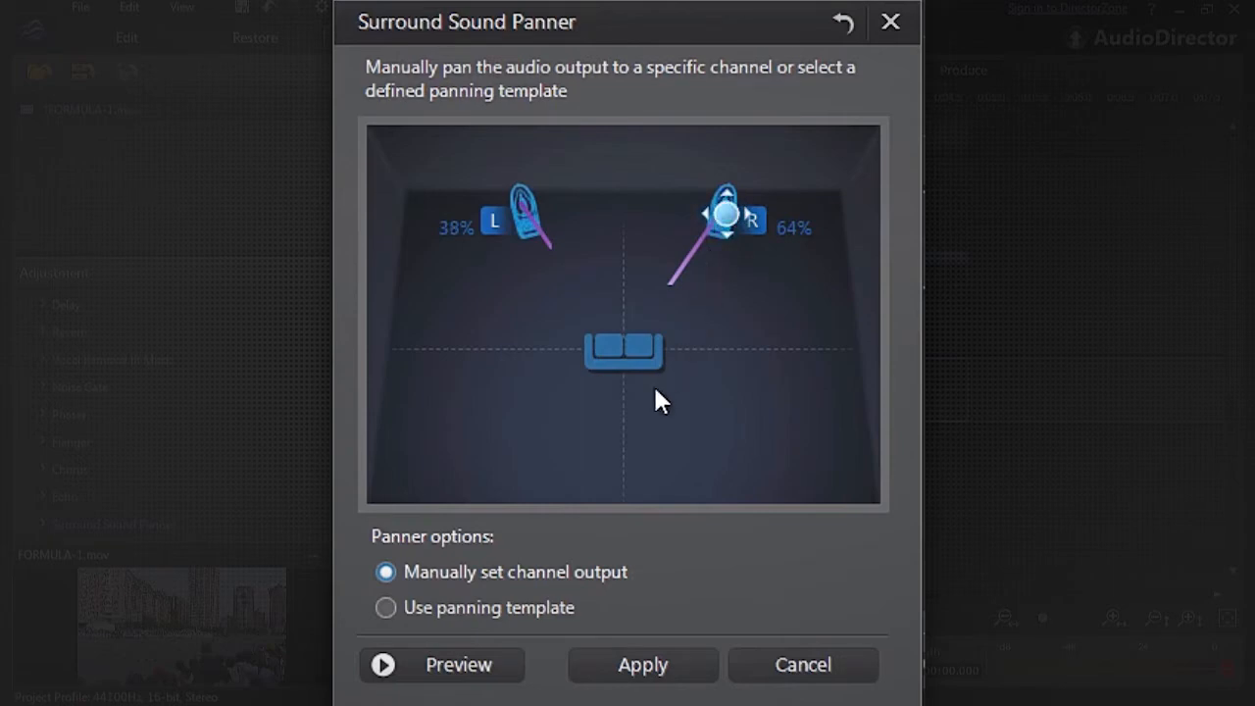
left_click(441, 665)
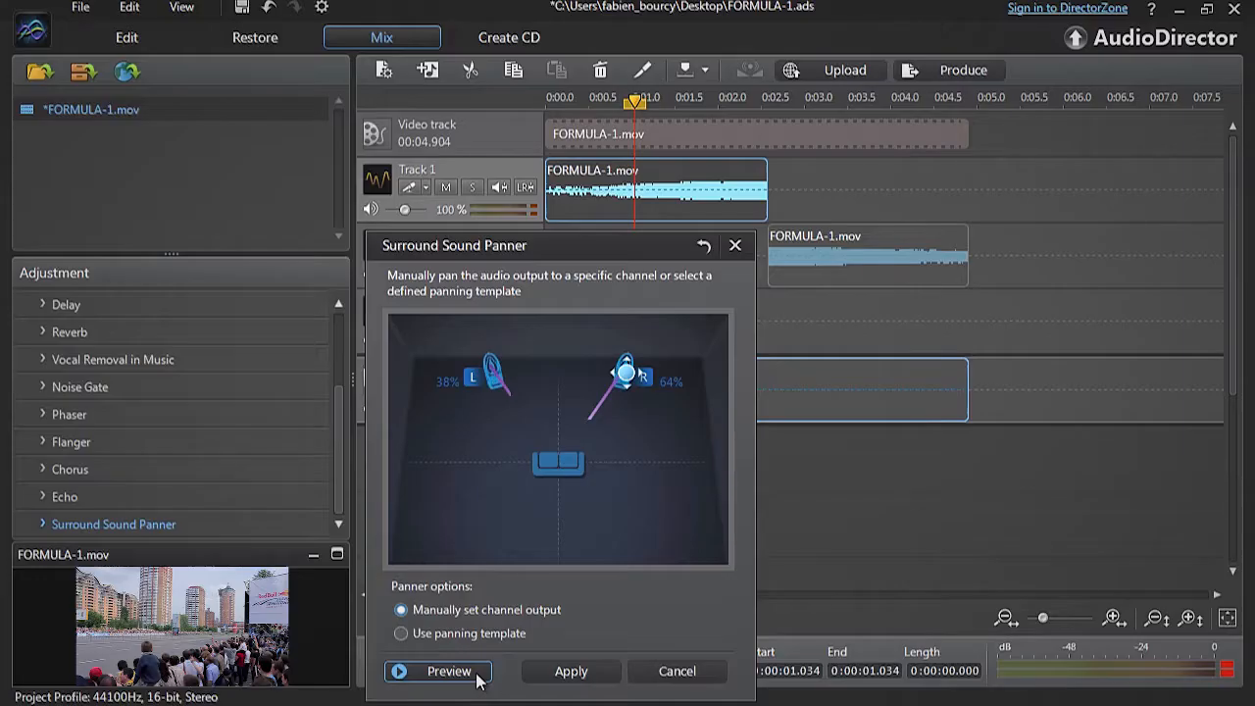
left_click(436, 670)
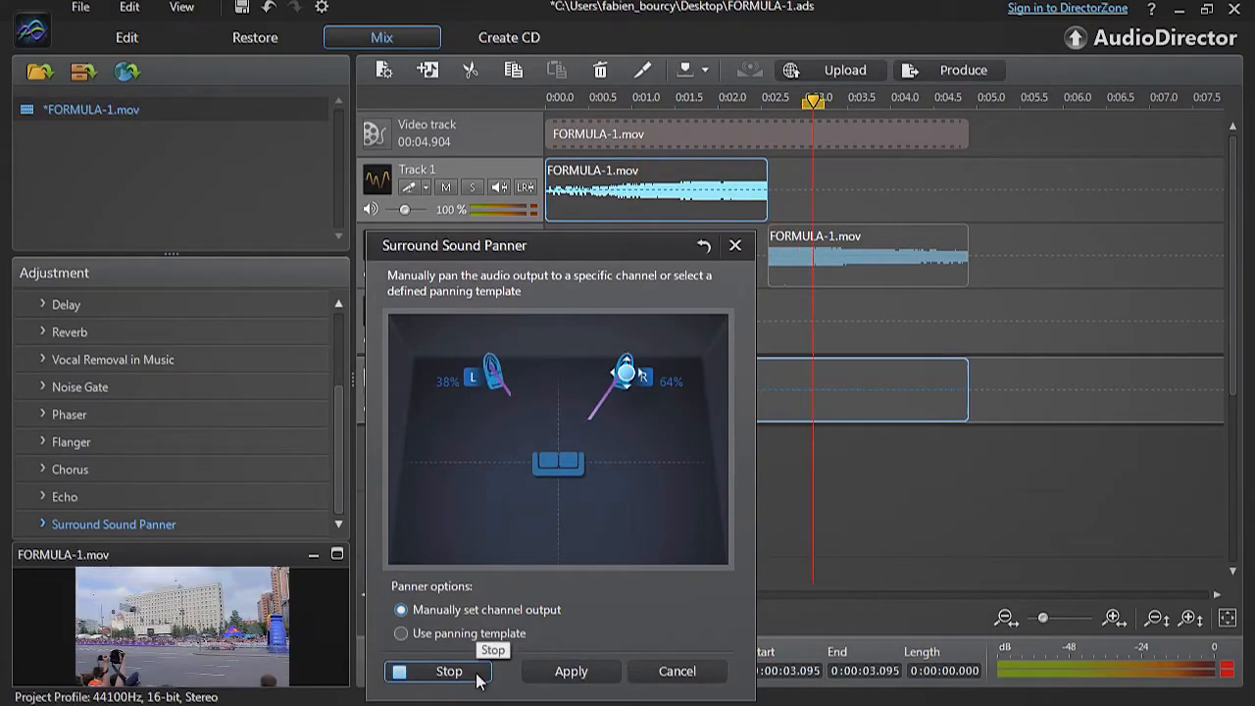
left_click(437, 670)
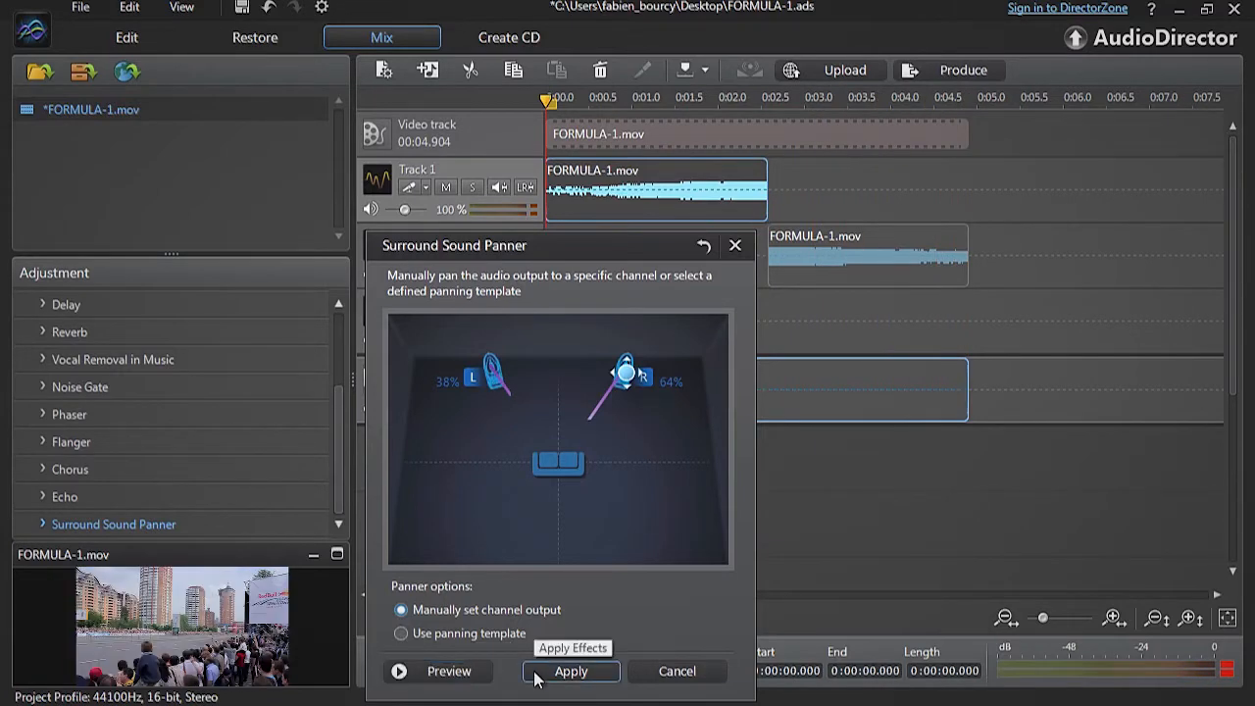
left_click(571, 670)
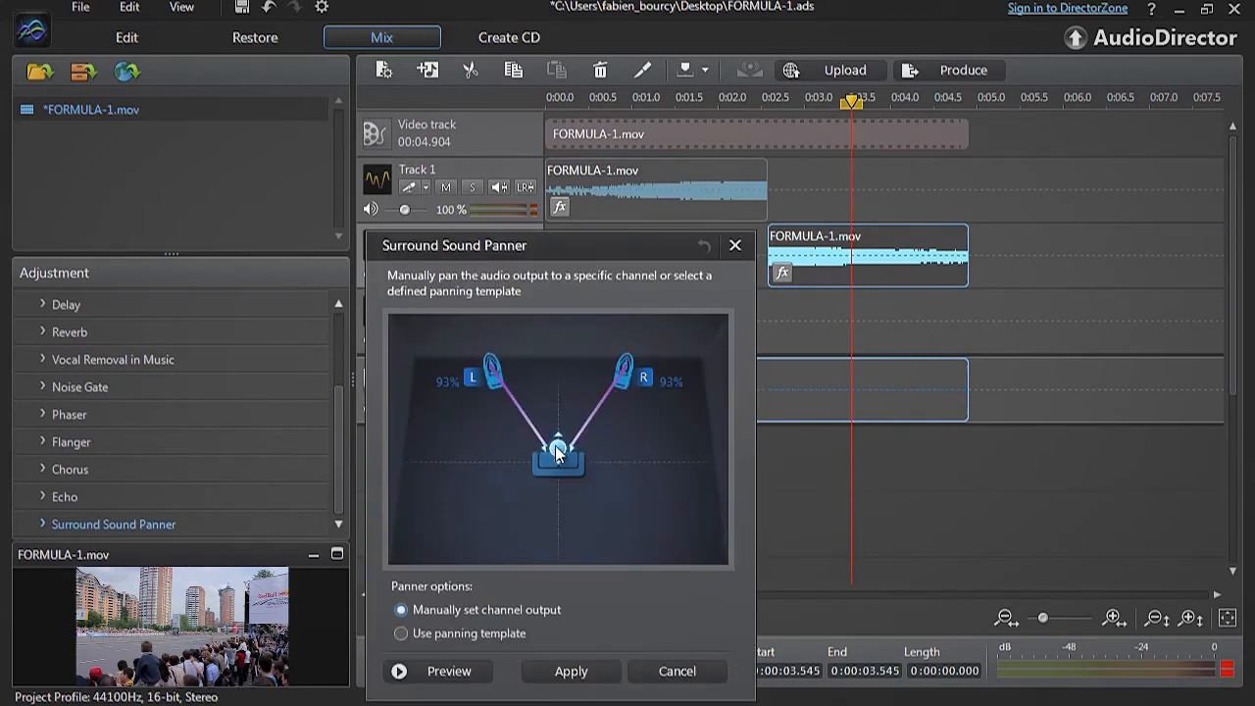
- Pan the Track 2 clip left (L 64%, R 40%), apply, and rewind to about 2.2 seconds
left_click_drag(493, 373, 495, 370)
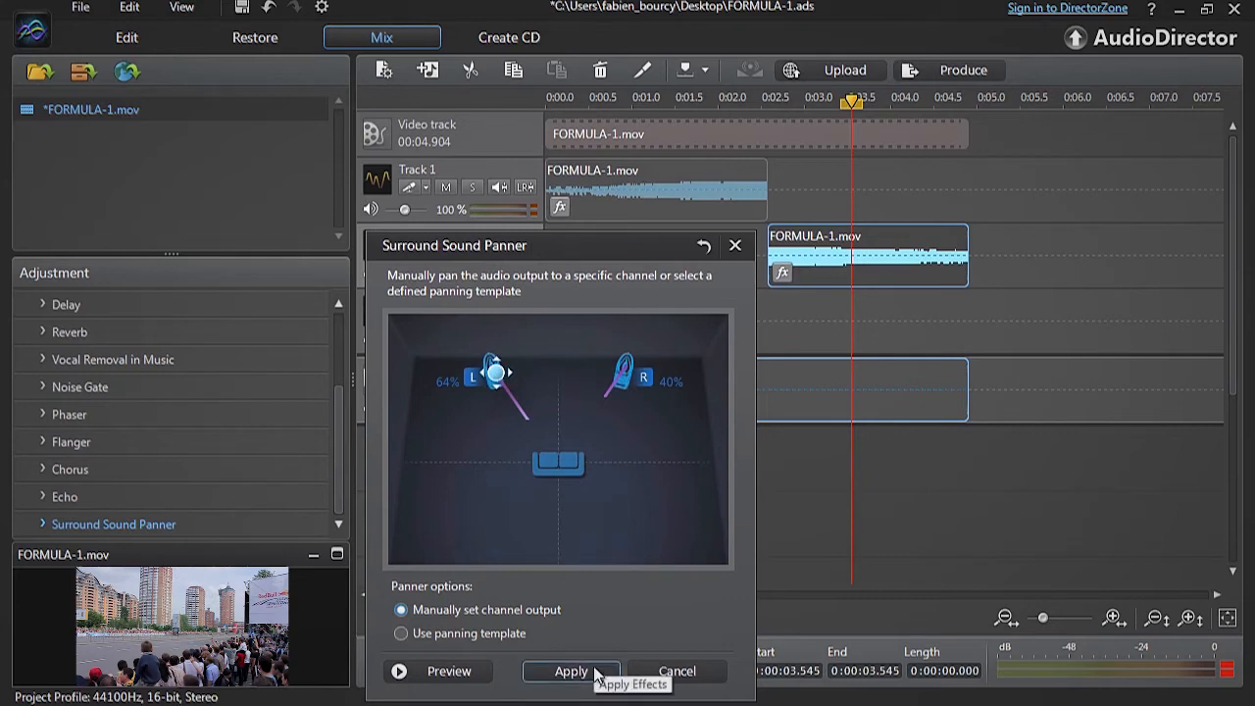
left_click(570, 670)
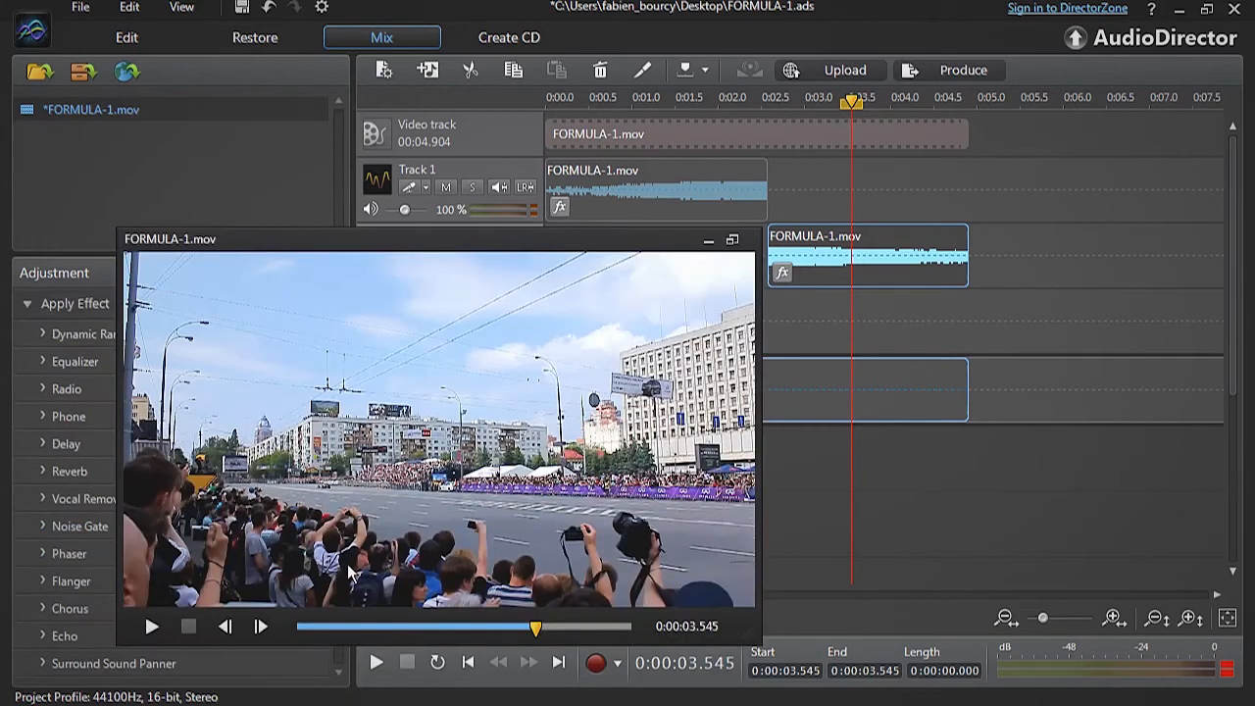
left_click_drag(530, 627, 446, 626)
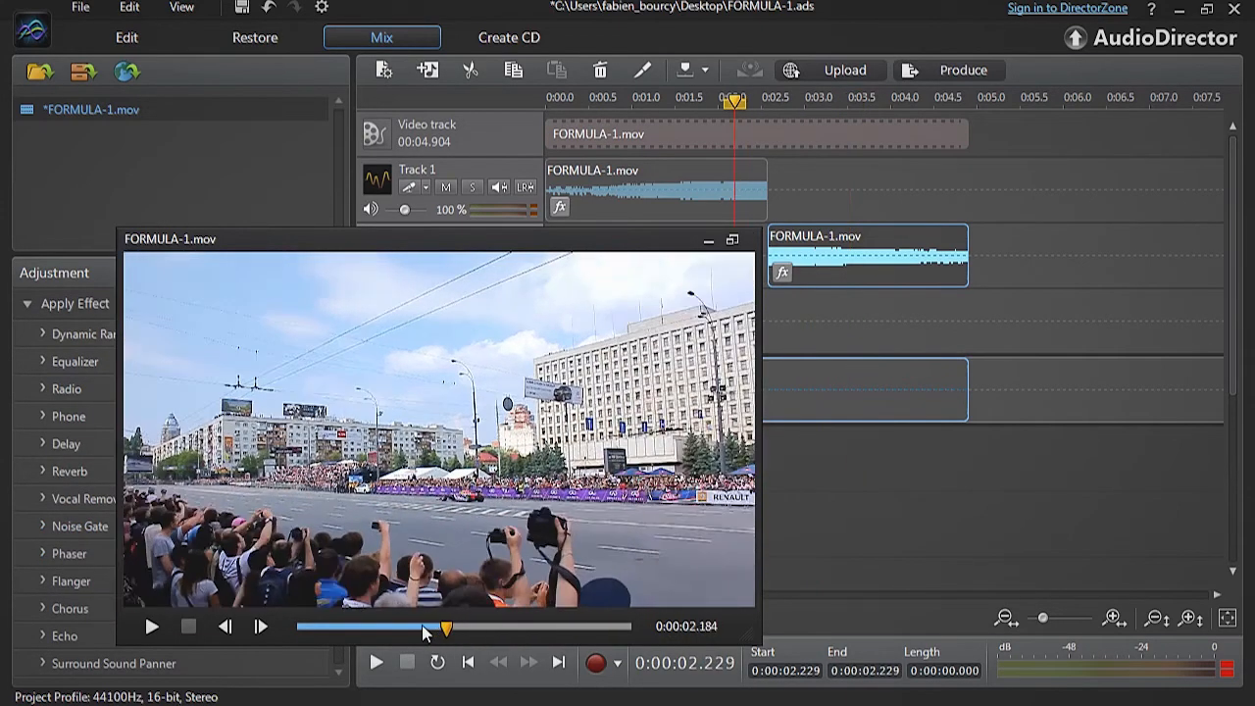